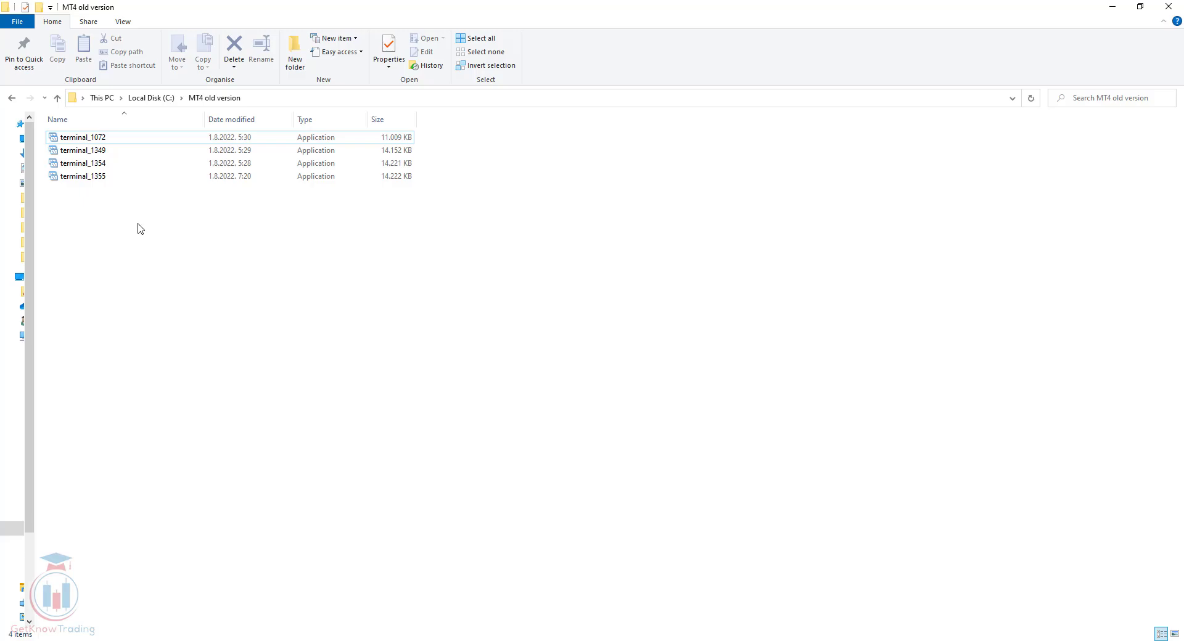
mouse_move(143, 220)
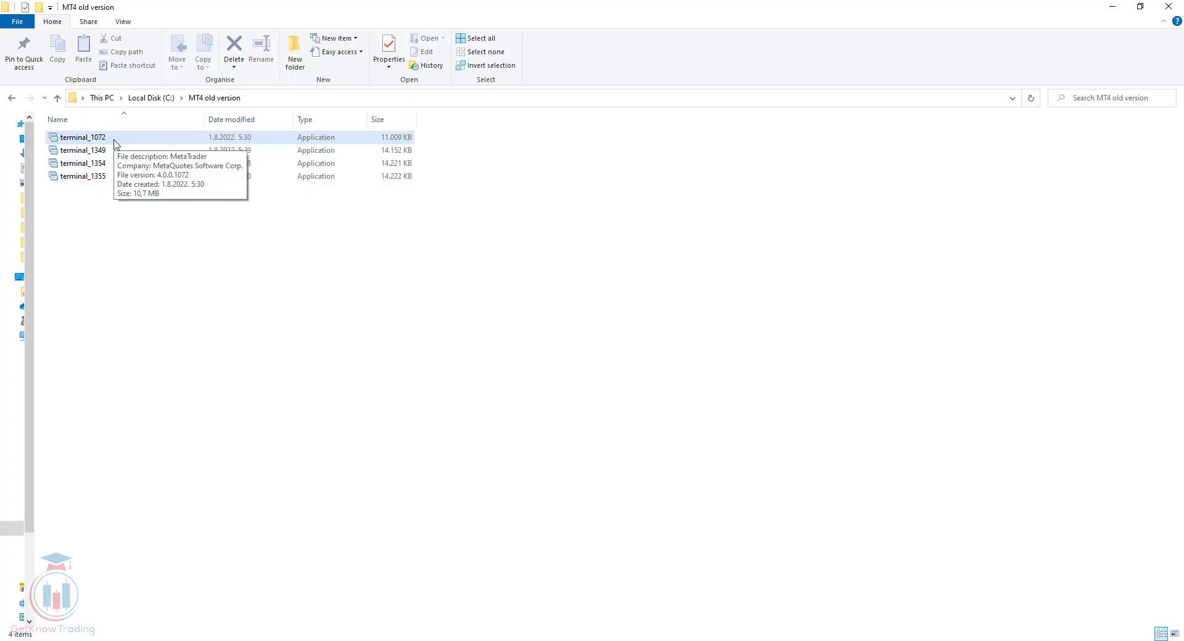
- Select terminal_1072 in the MT4 old version folder
left_click(81, 138)
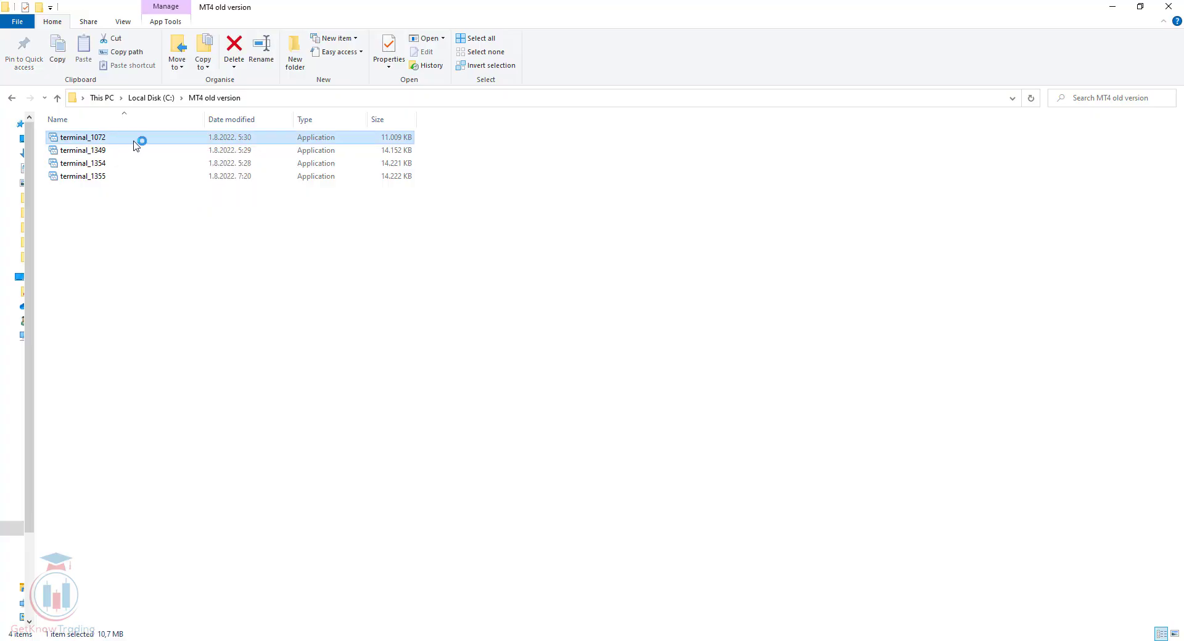
- Run build 1072 and watch the Journal until LiveUpdate reports it has finished
double_click(82, 137)
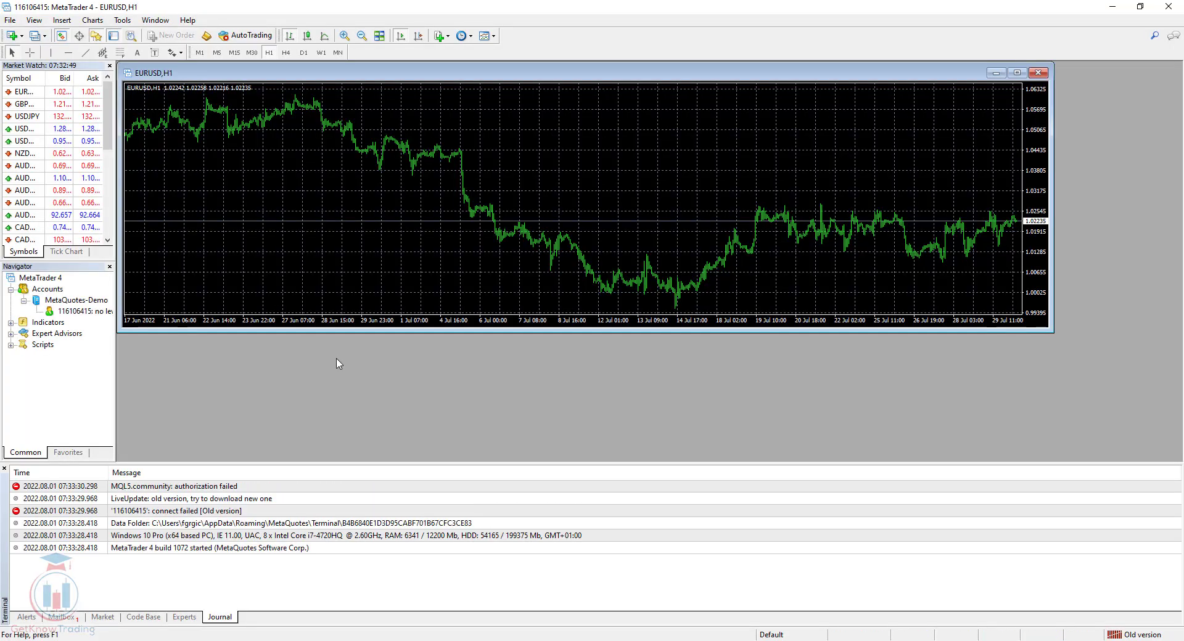
left_click(189, 498)
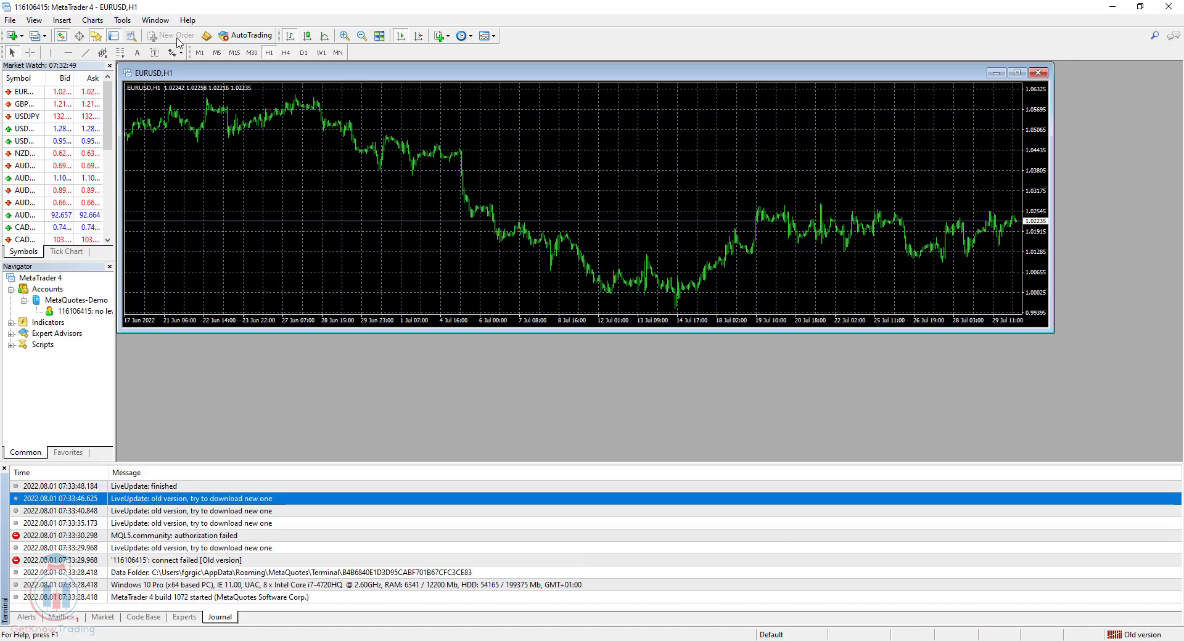
mouse_move(344, 159)
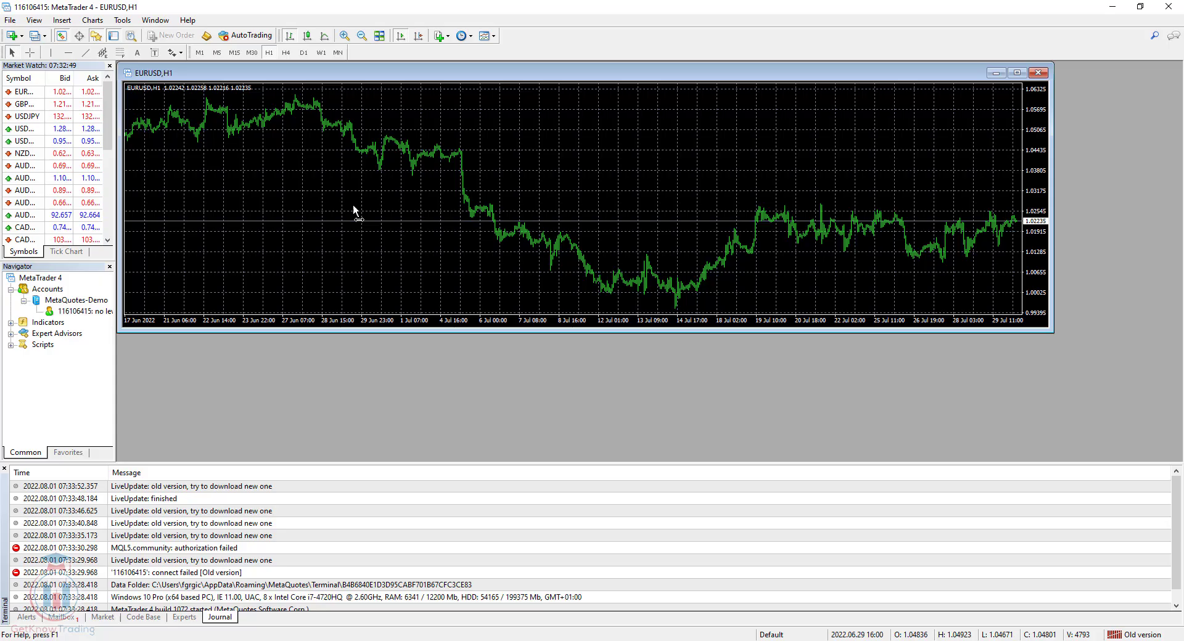
mouse_move(1010, 228)
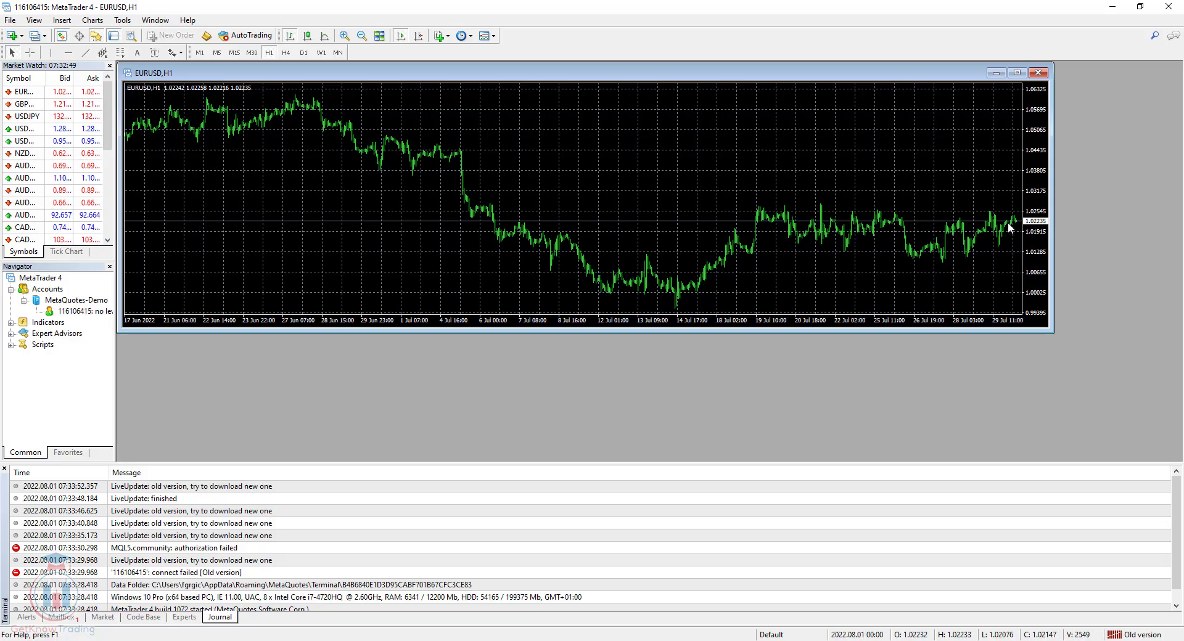
mouse_move(1010, 228)
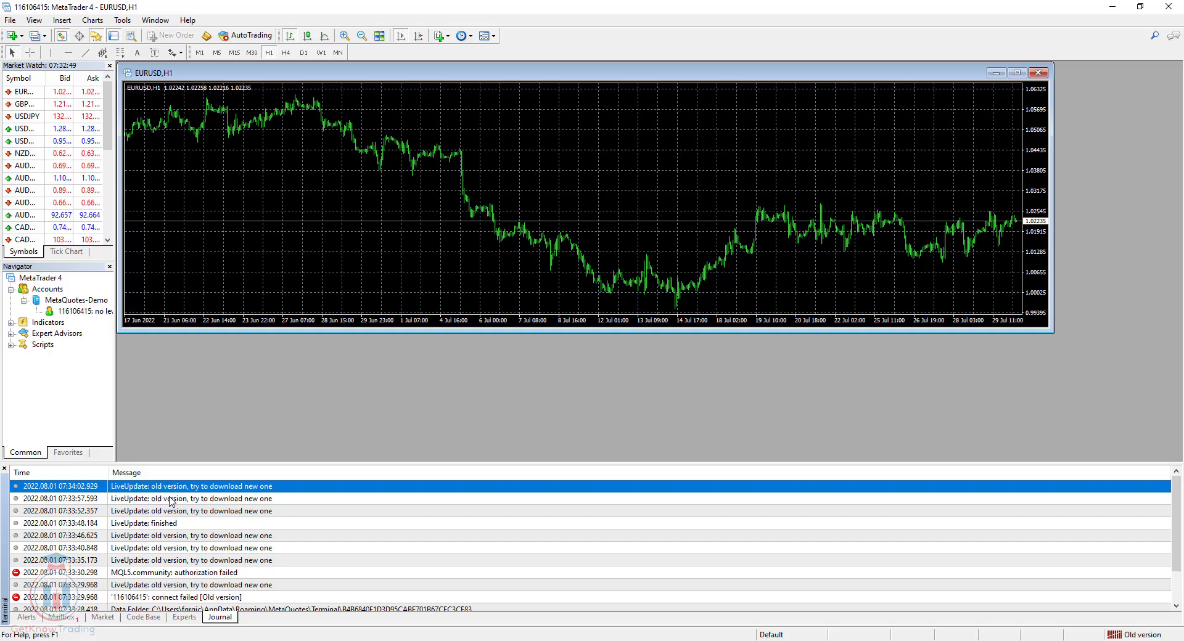
left_click(188, 498)
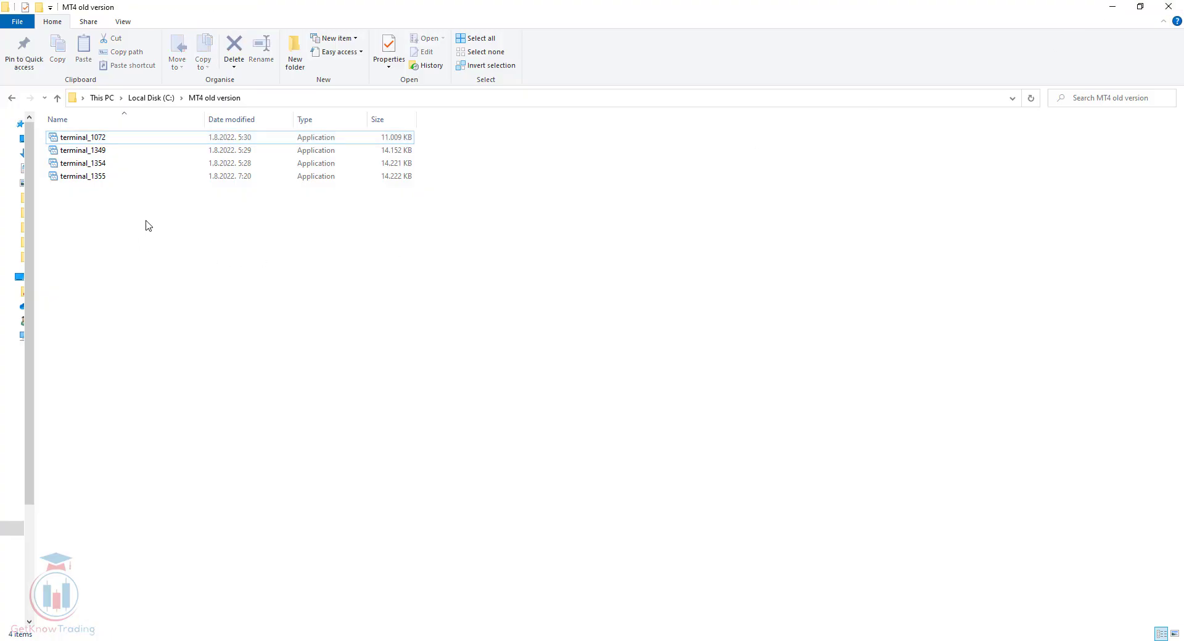
mouse_move(108, 140)
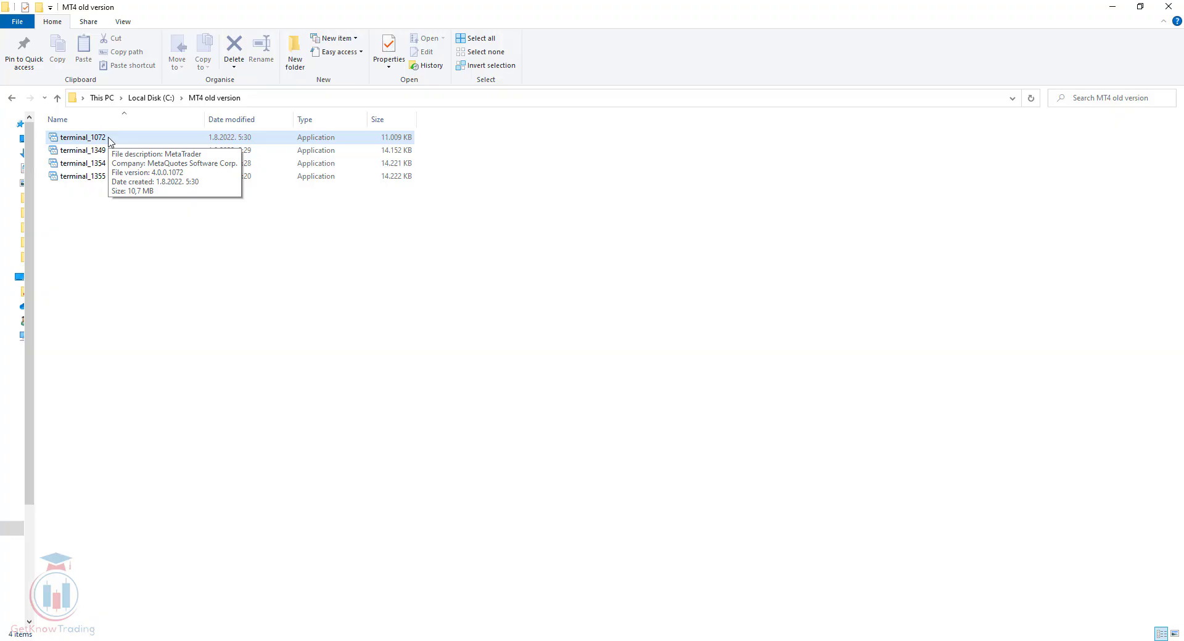
- Relaunch terminal_1072, then start the newly appeared terminal file for build 1359
left_click(83, 163)
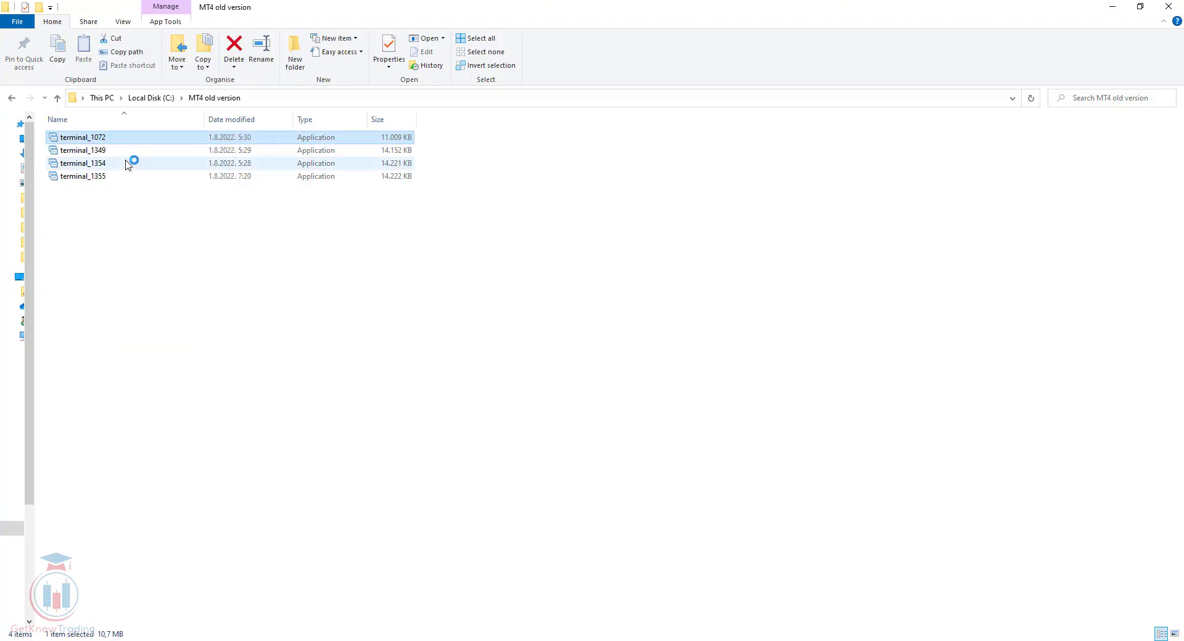
double_click(82, 137)
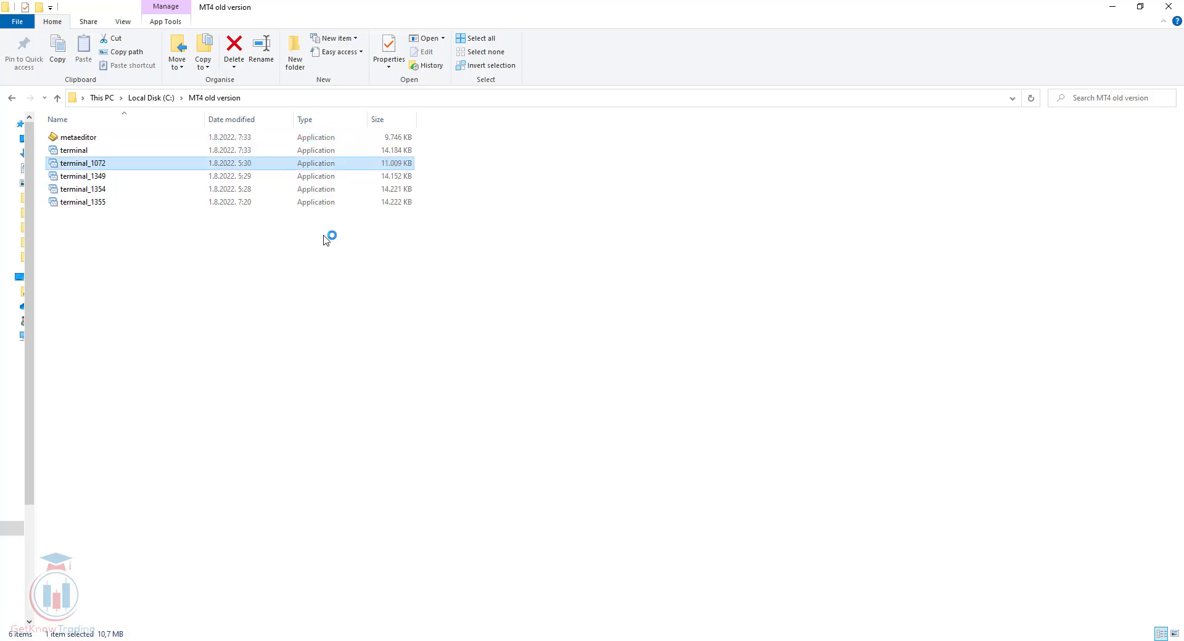
double_click(84, 163)
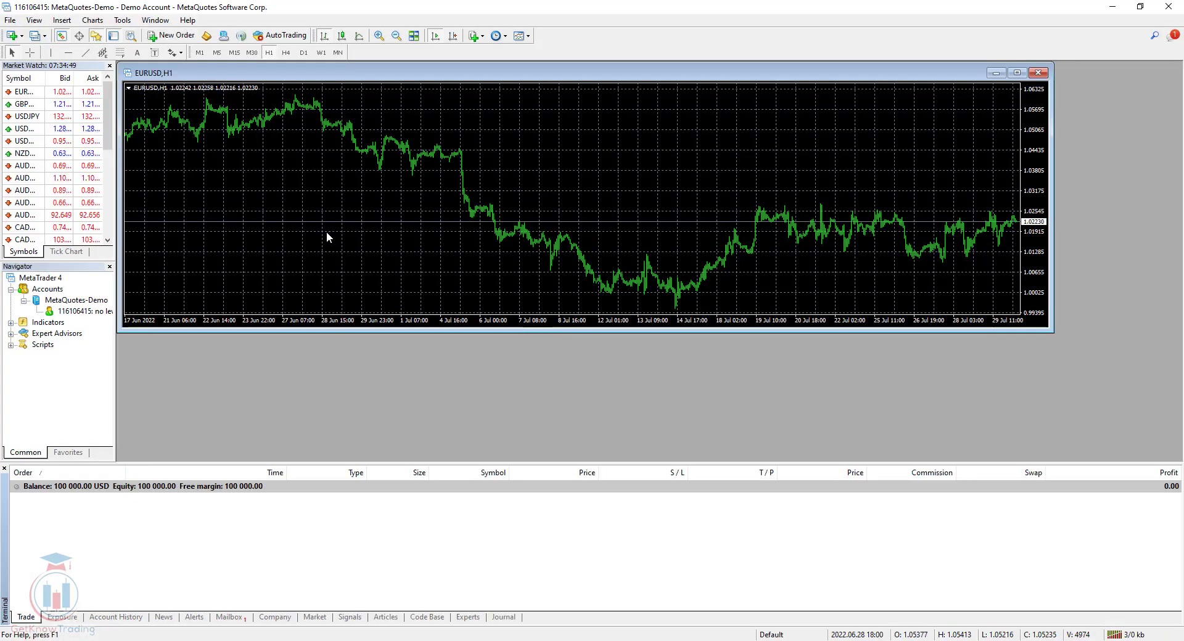
- Verify 'build 1359 started' in the Journal and version 4.00 build 1359 in Help > About
left_click(502, 617)
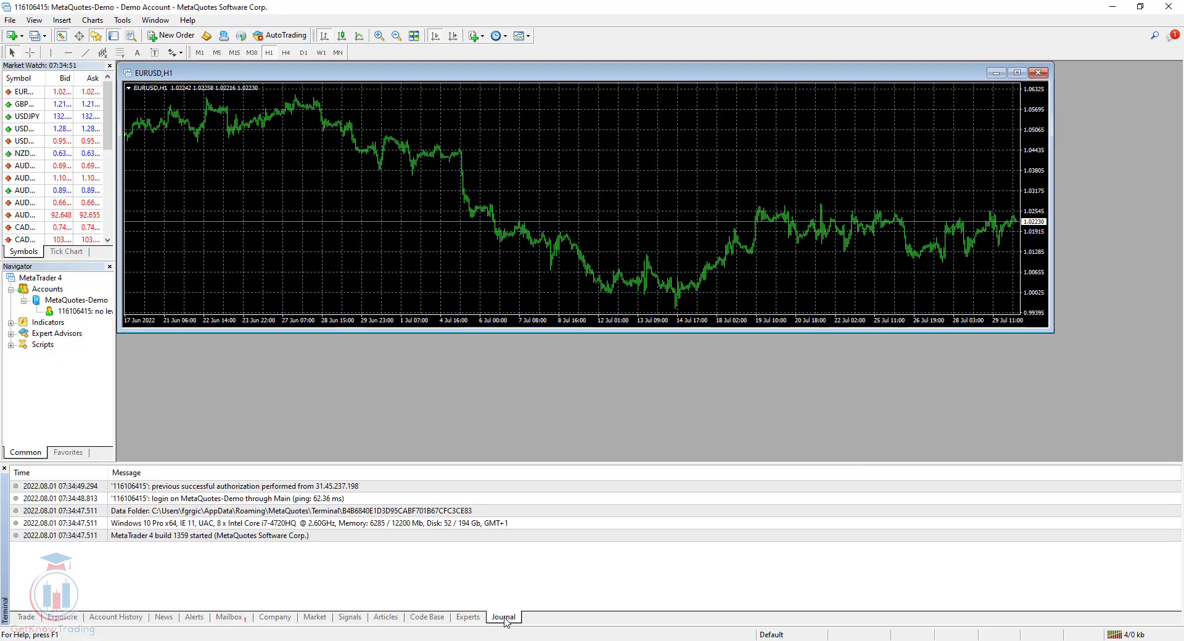
left_click(209, 535)
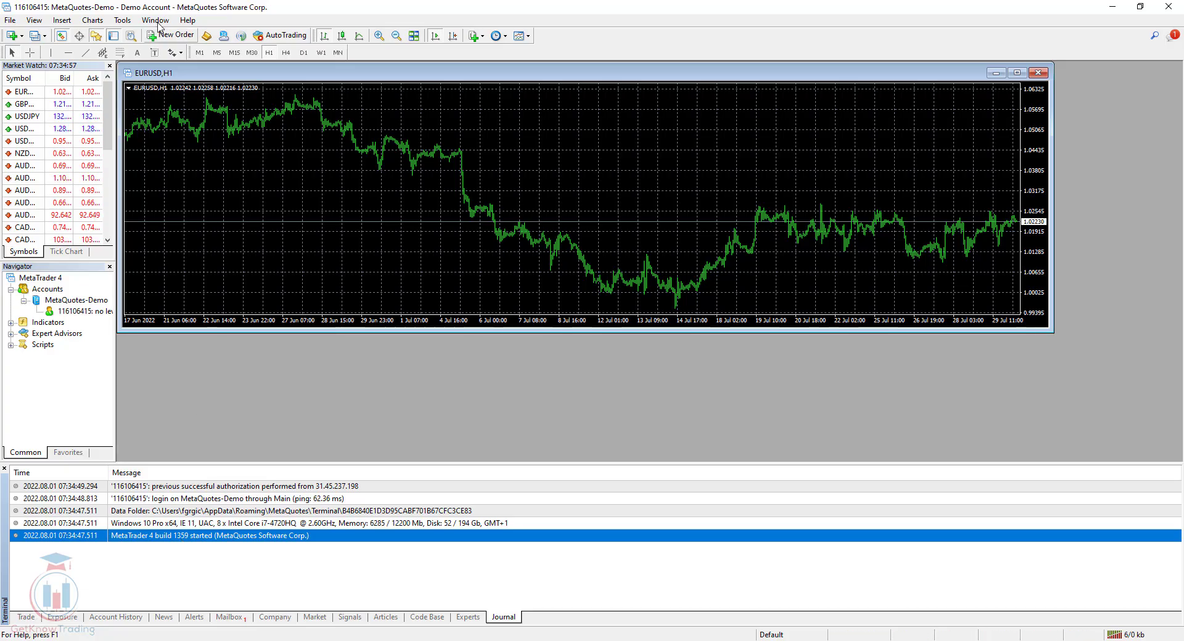
left_click(187, 20)
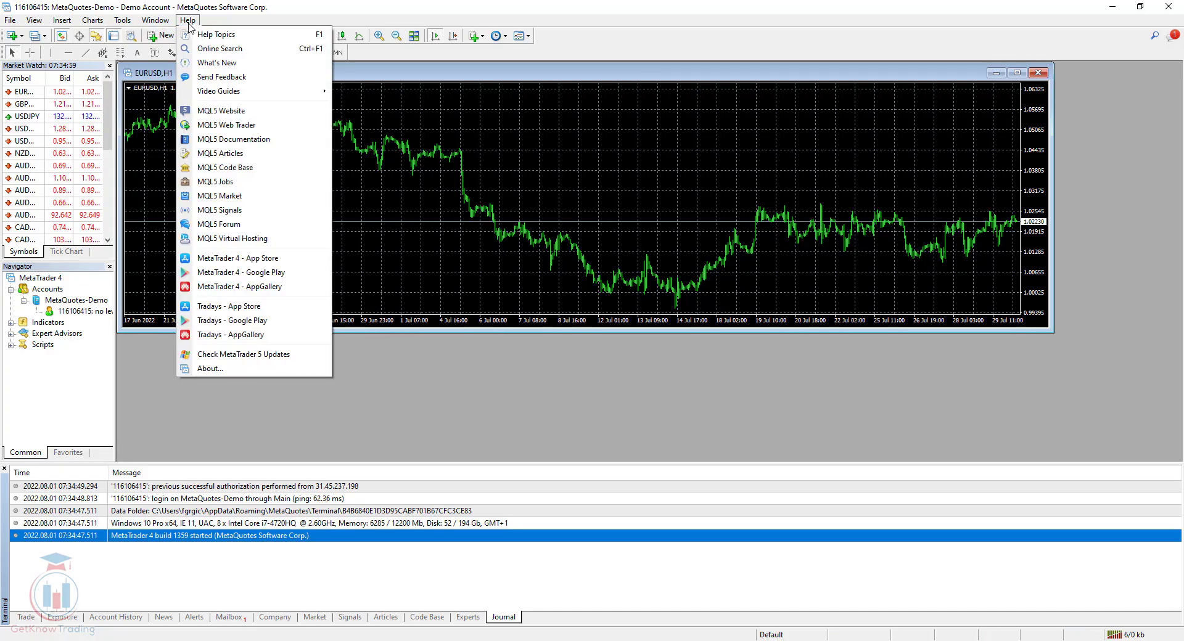
left_click(210, 369)
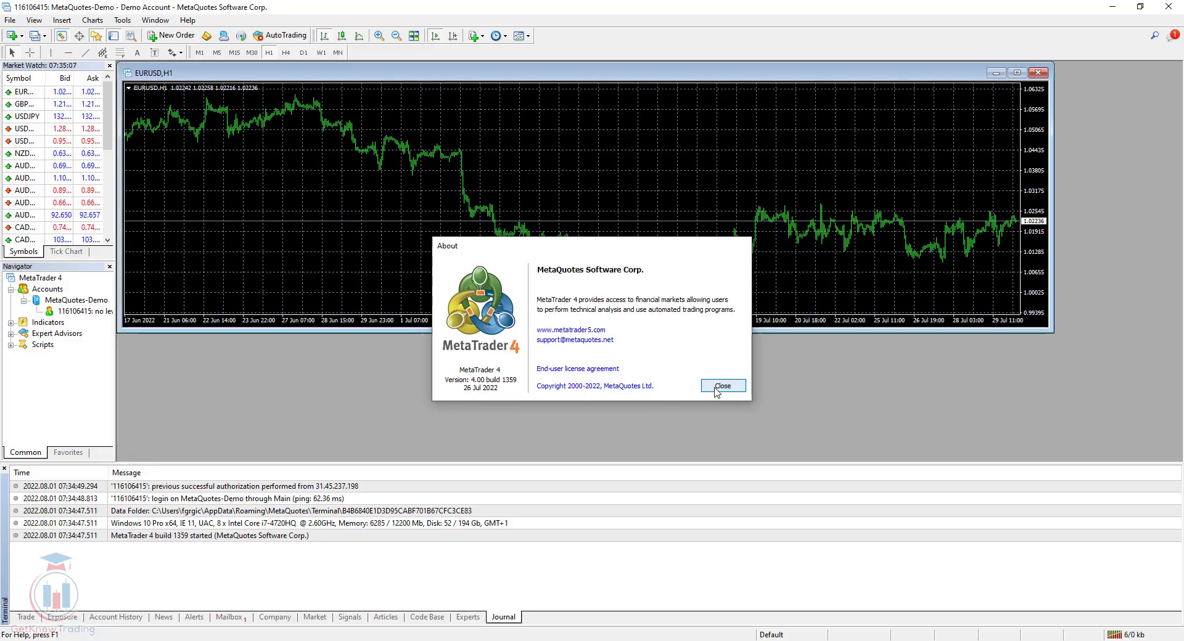
left_click(721, 386)
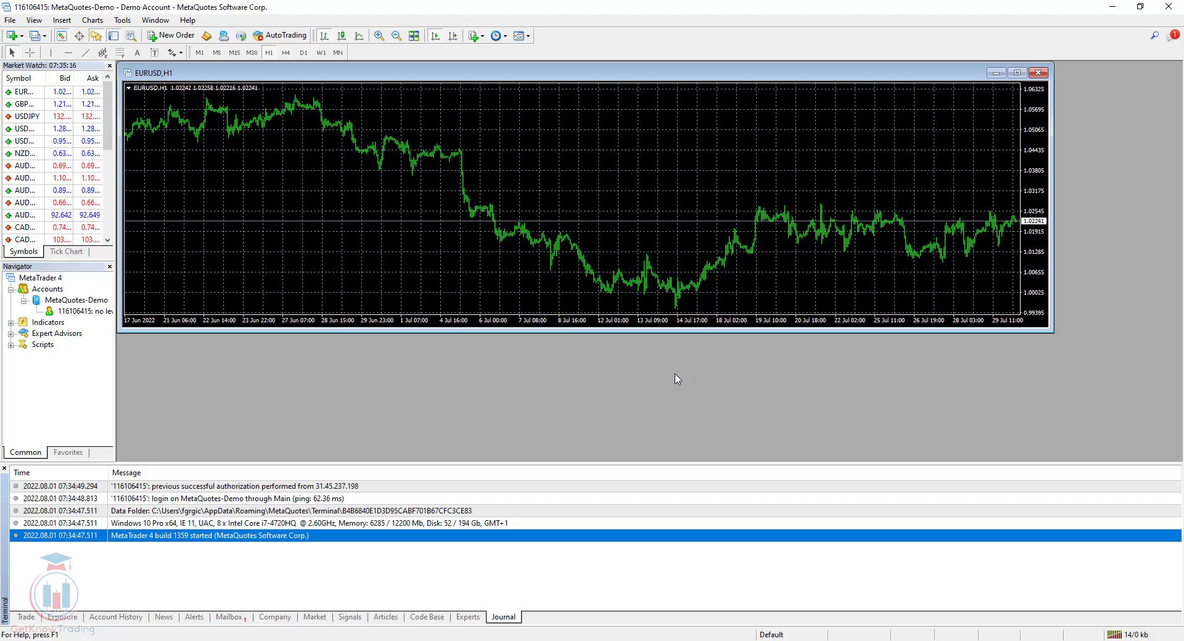
mouse_move(668, 376)
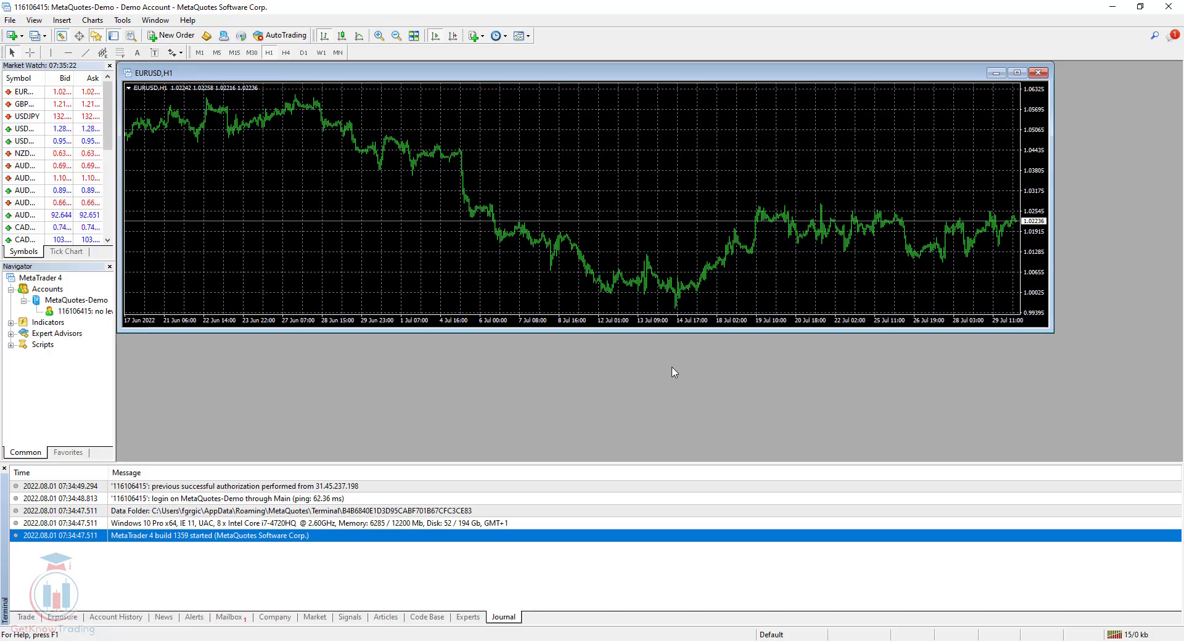
mouse_move(641, 365)
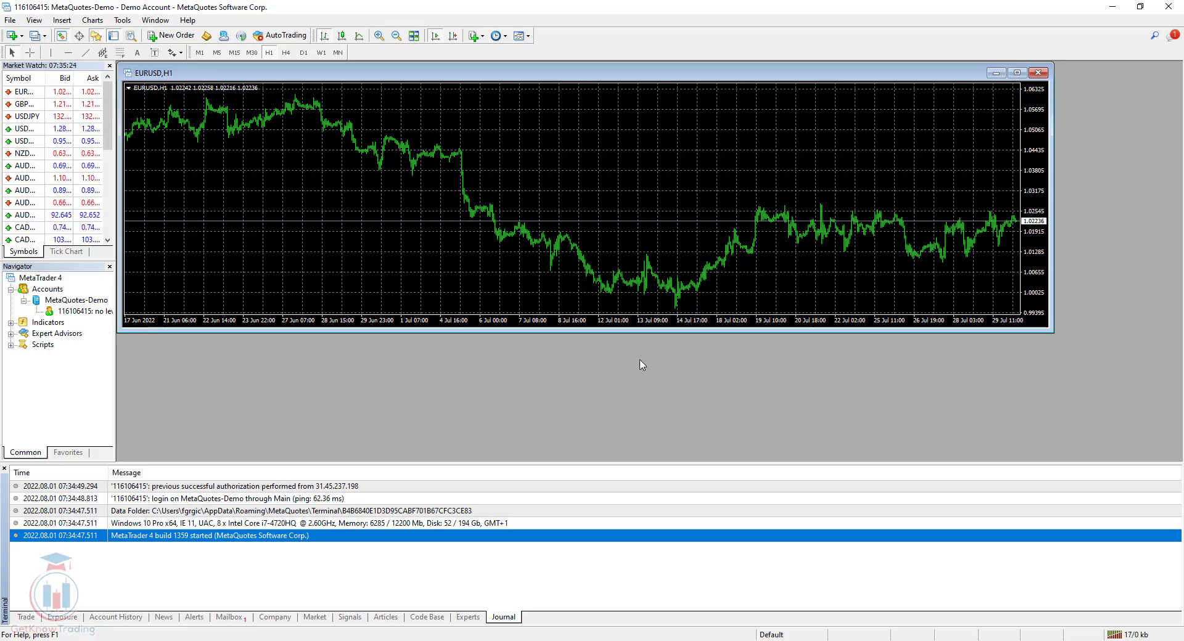
mouse_move(1116, 25)
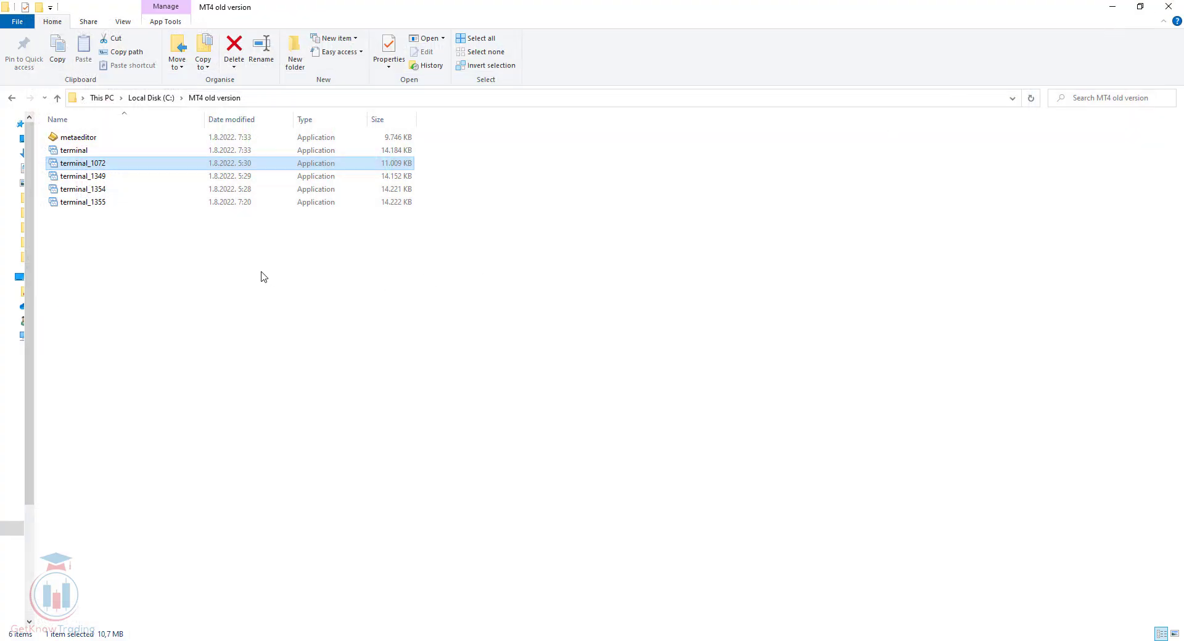
mouse_move(244, 268)
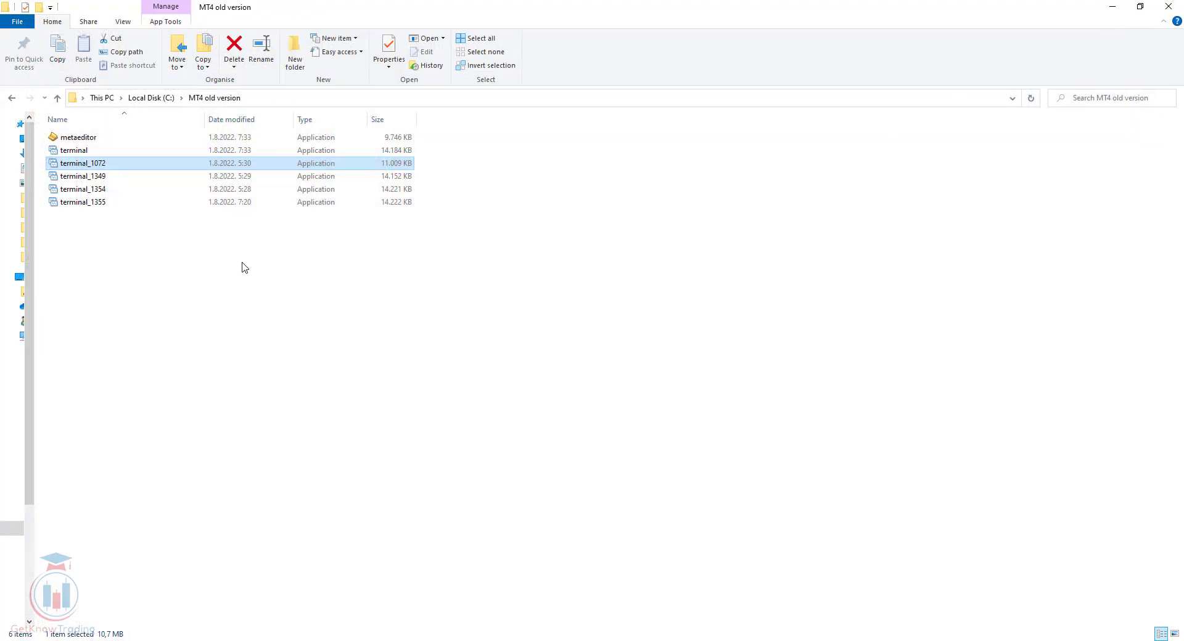
- Select and remove metaeditor and terminal, keeping the four numbered terminal builds
left_click(74, 150)
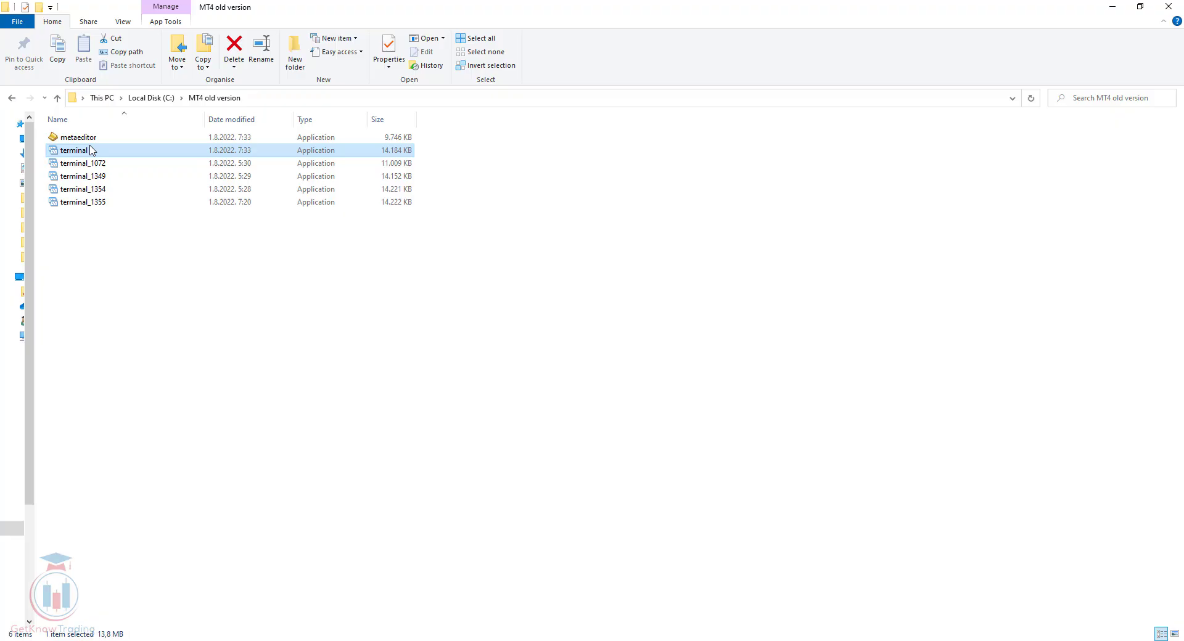
left_click(77, 137)
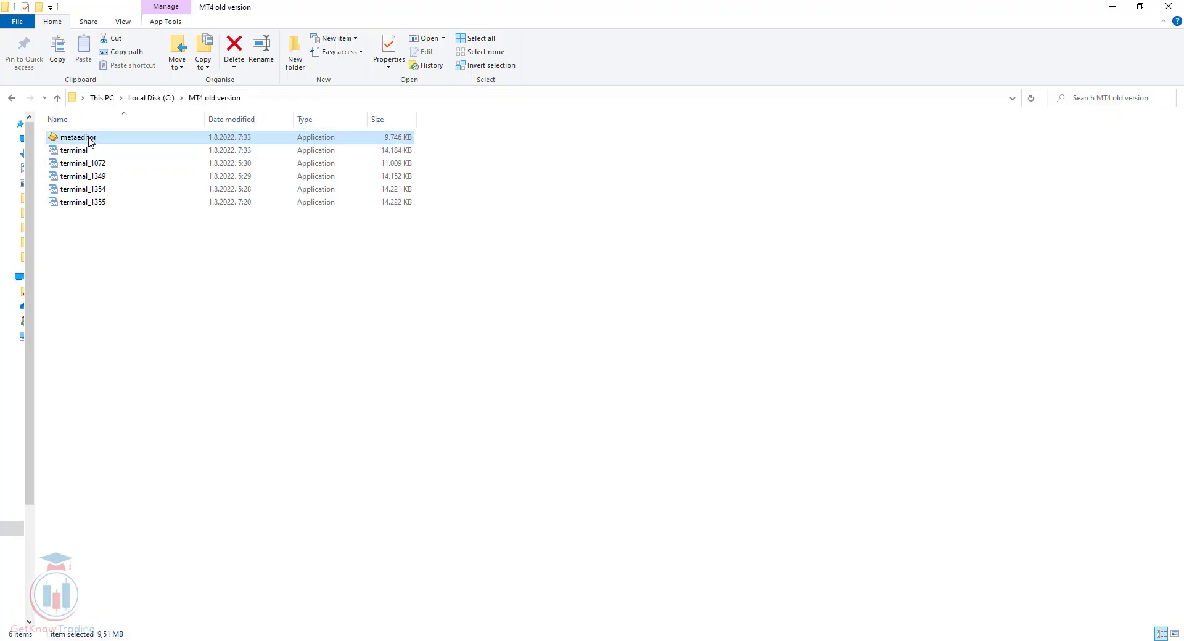
left_click(74, 150)
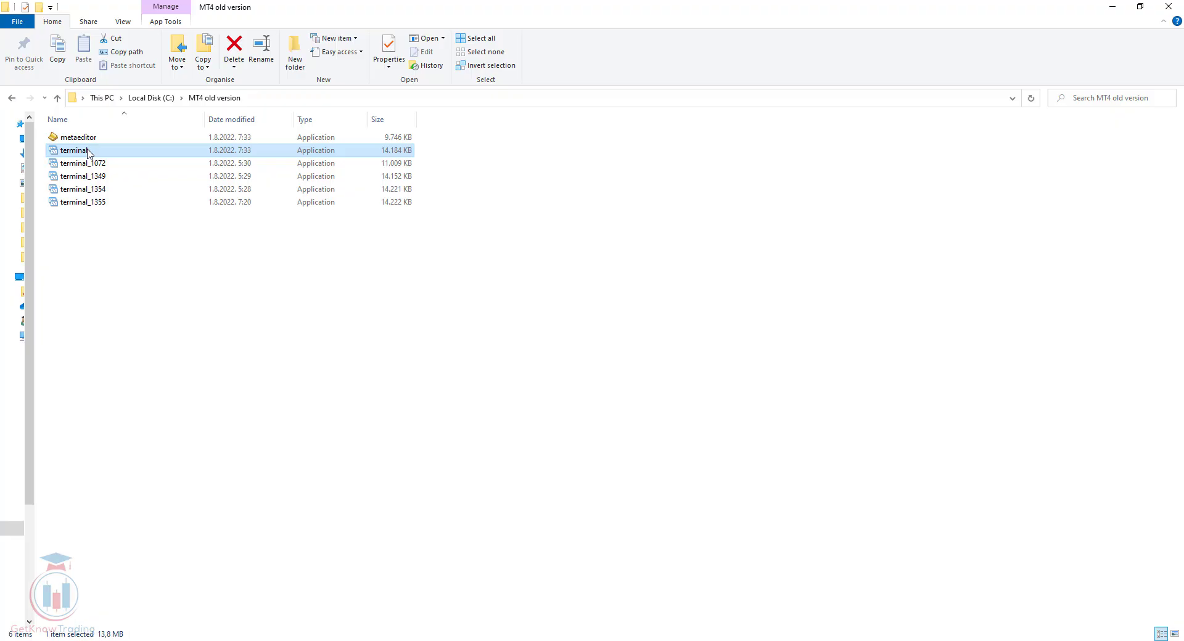
left_click(83, 164)
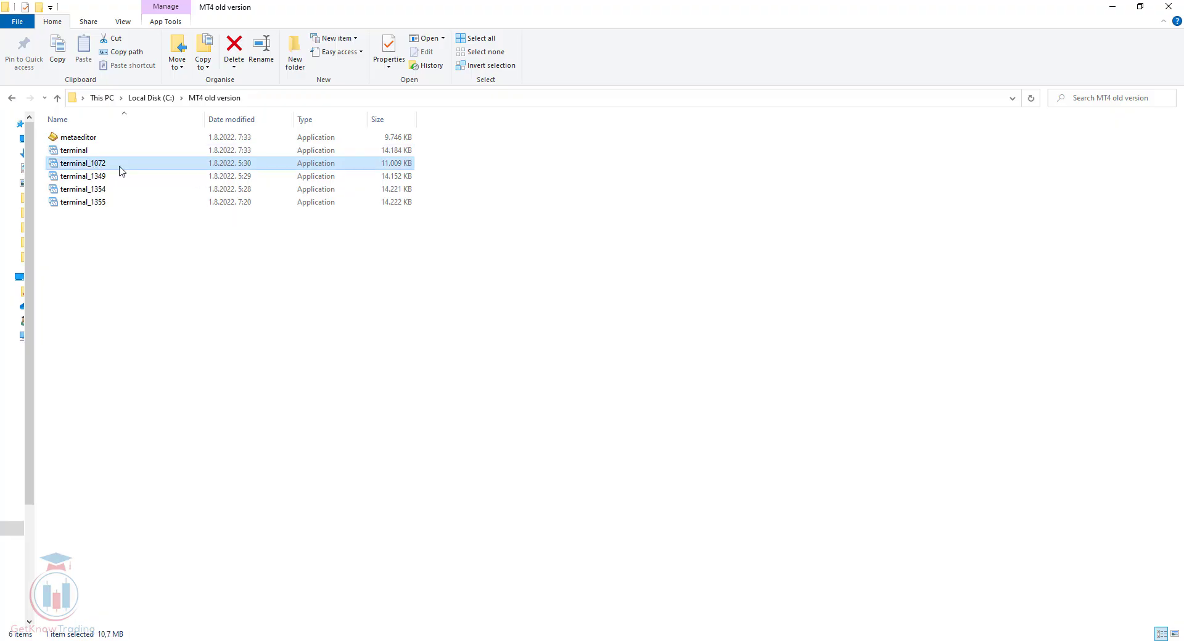
left_click(233, 45)
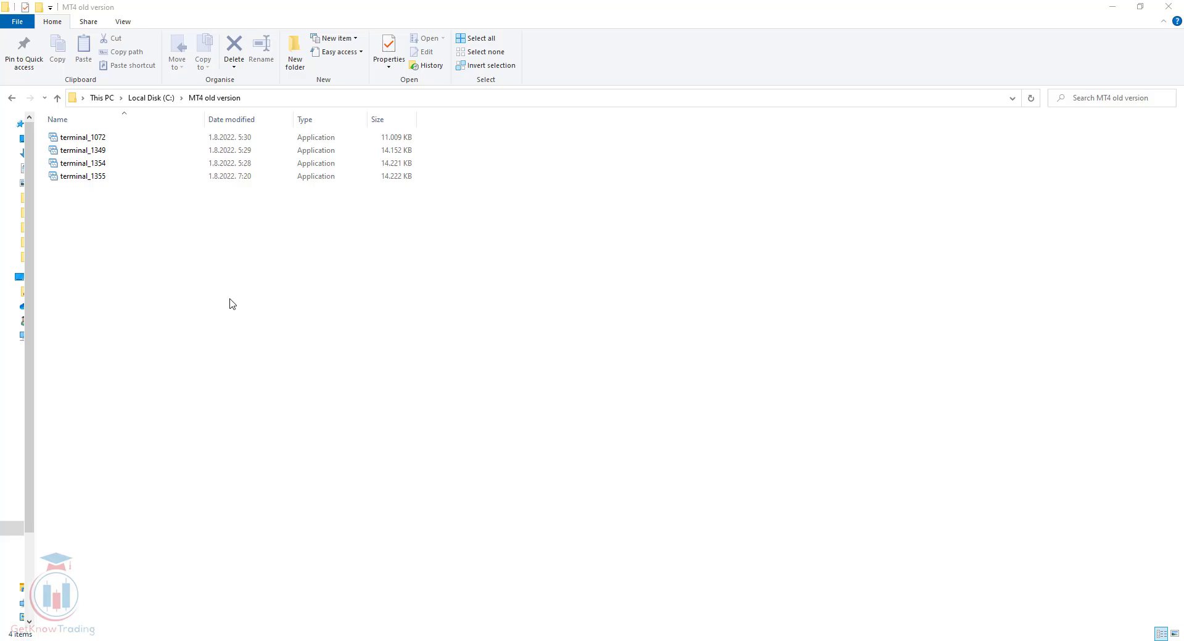
mouse_move(219, 277)
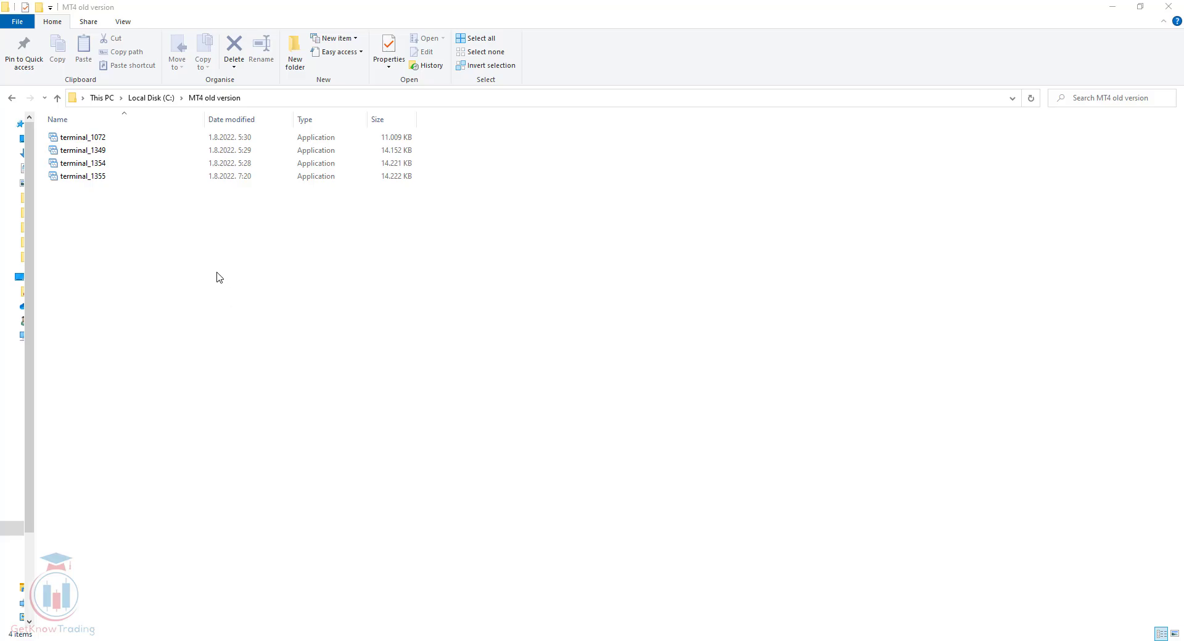
- Check terminal_1072's options and start MetaTrader 4 build 1072 from it
left_click(83, 137)
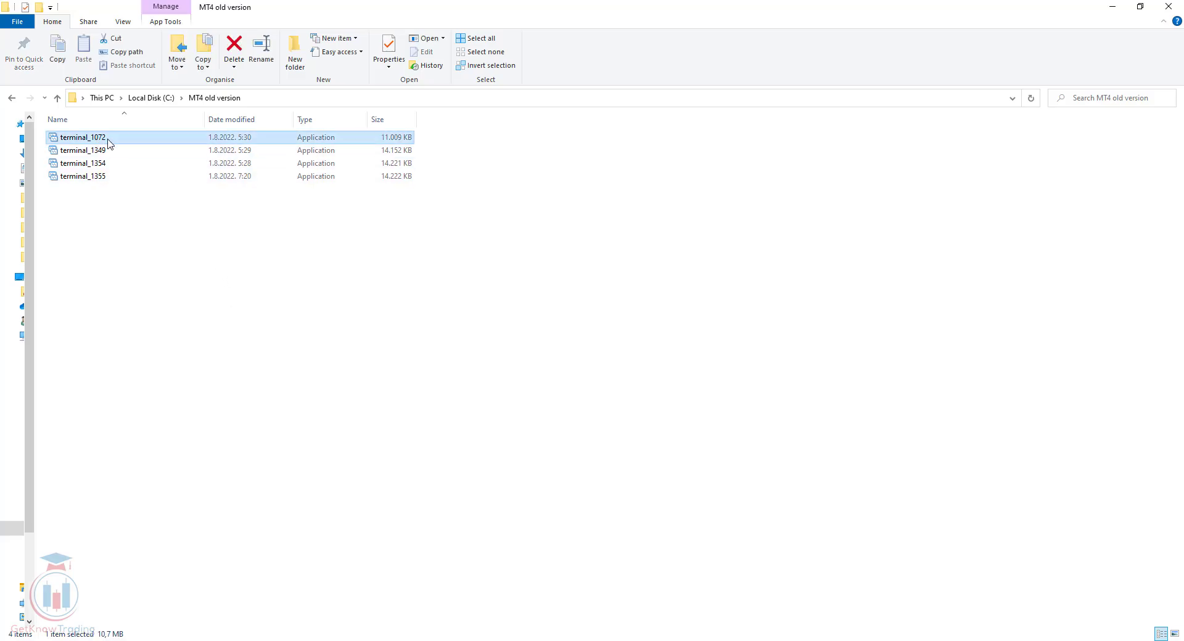
mouse_move(84, 137)
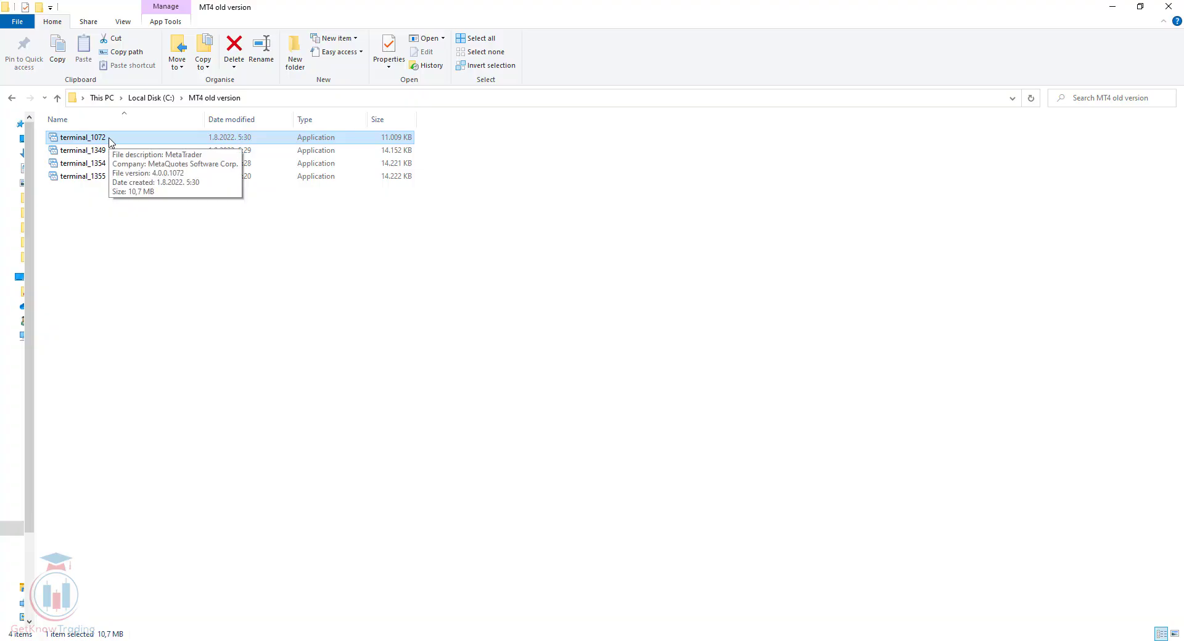
right_click(82, 137)
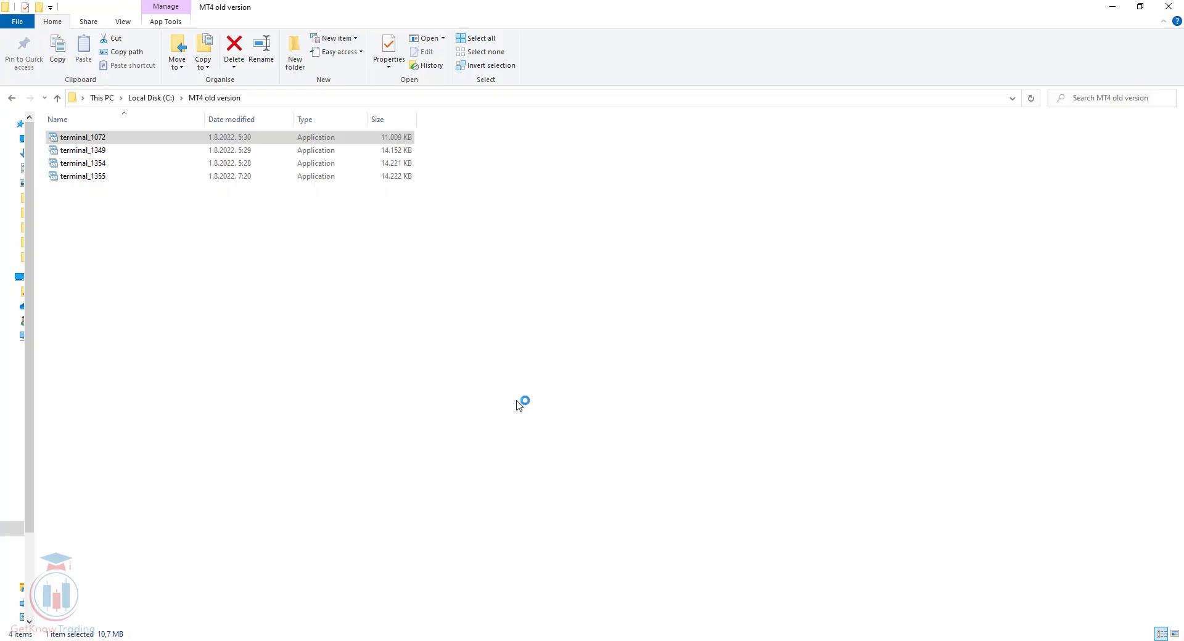
double_click(83, 137)
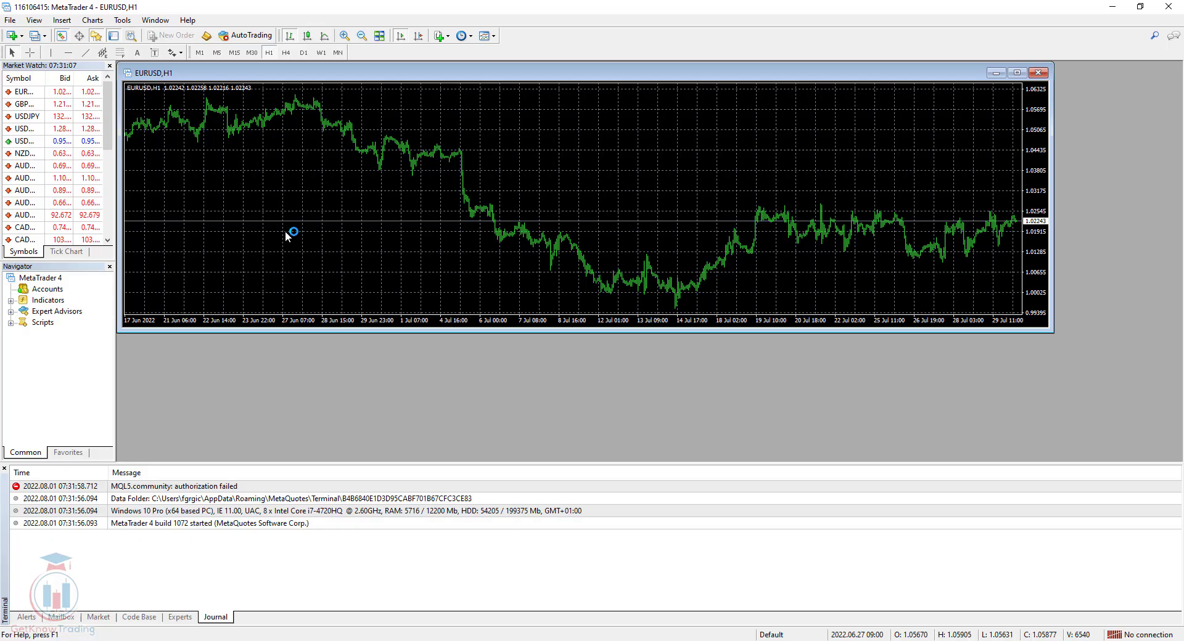
mouse_move(294, 429)
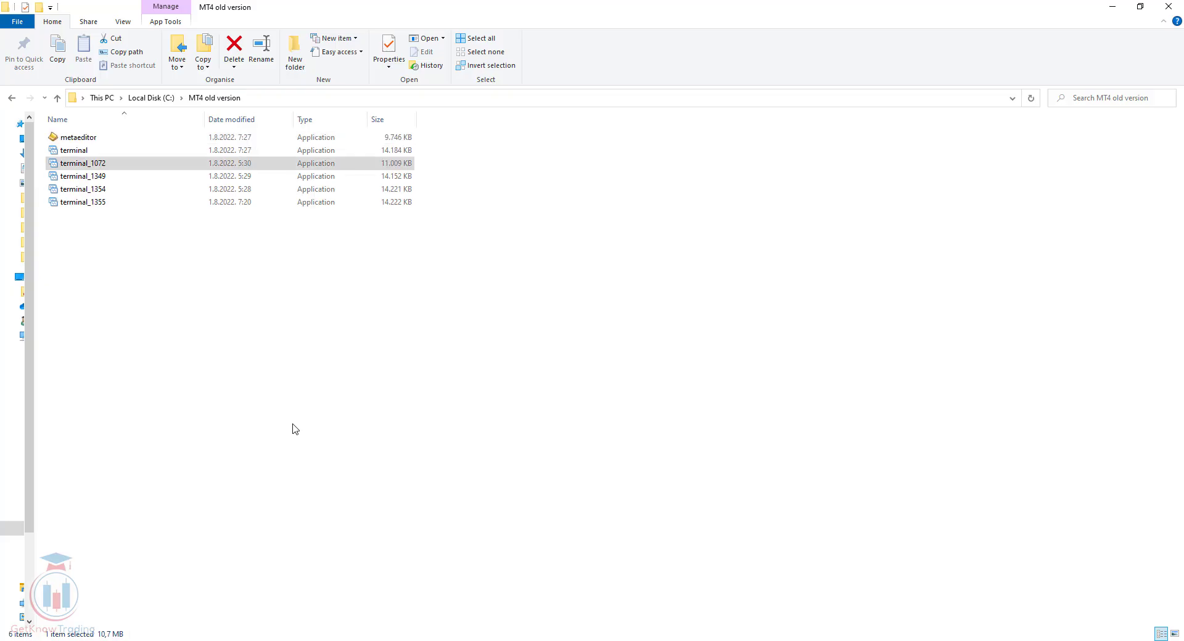
- Start the newly downloaded terminal and confirm build 1359 in the Journal
double_click(84, 164)
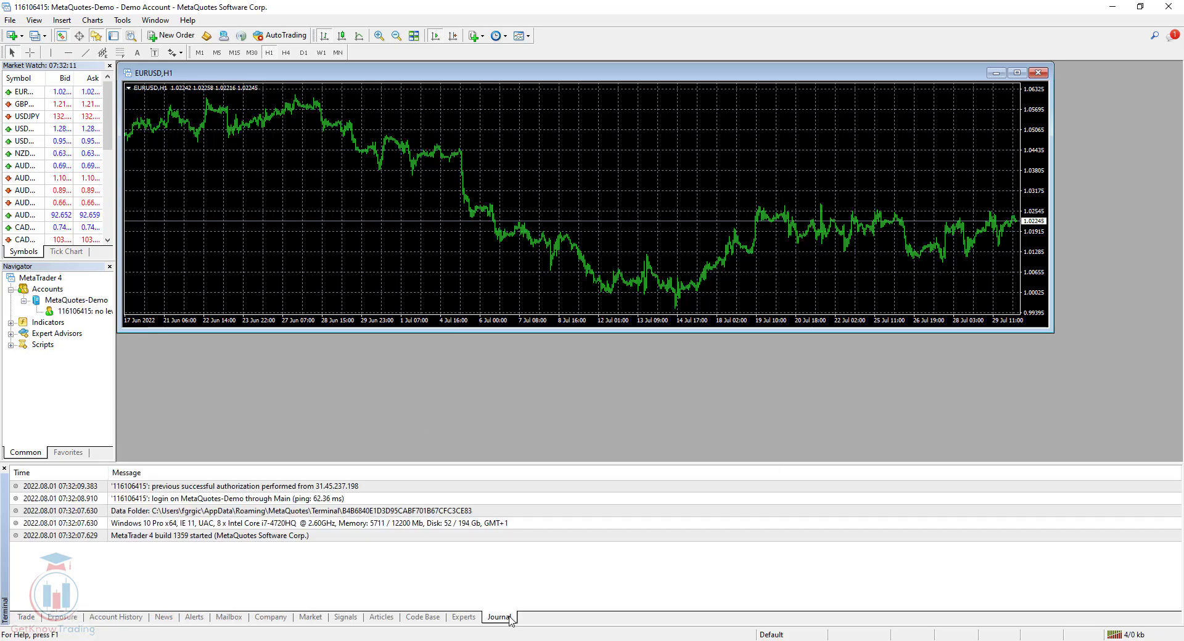
left_click(211, 536)
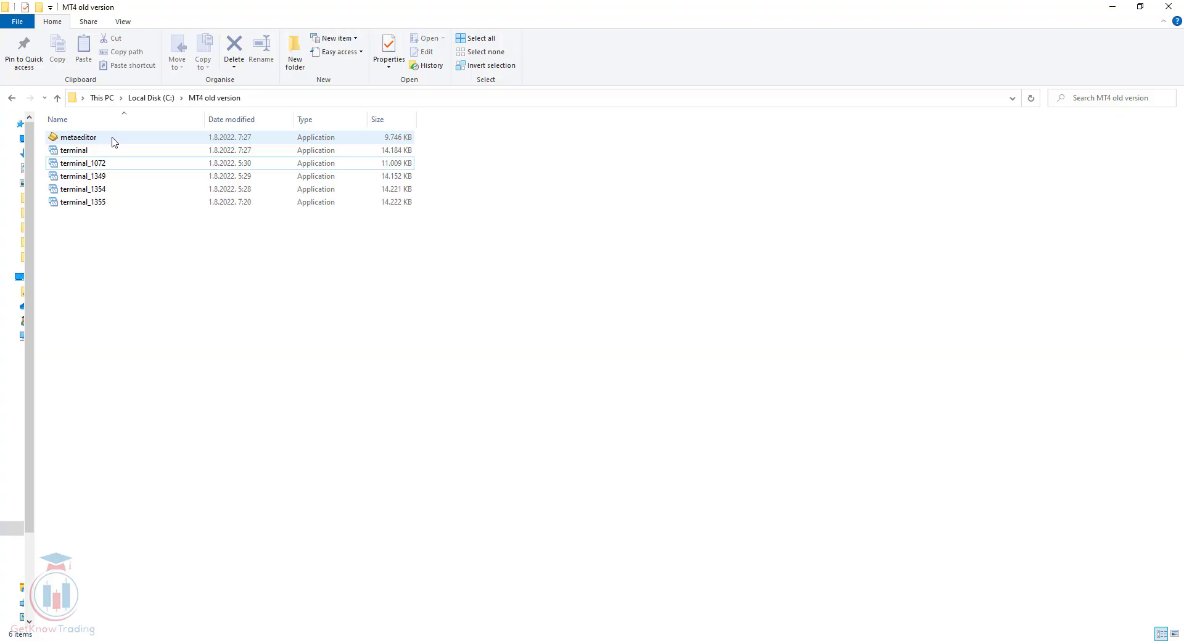
left_click(74, 150)
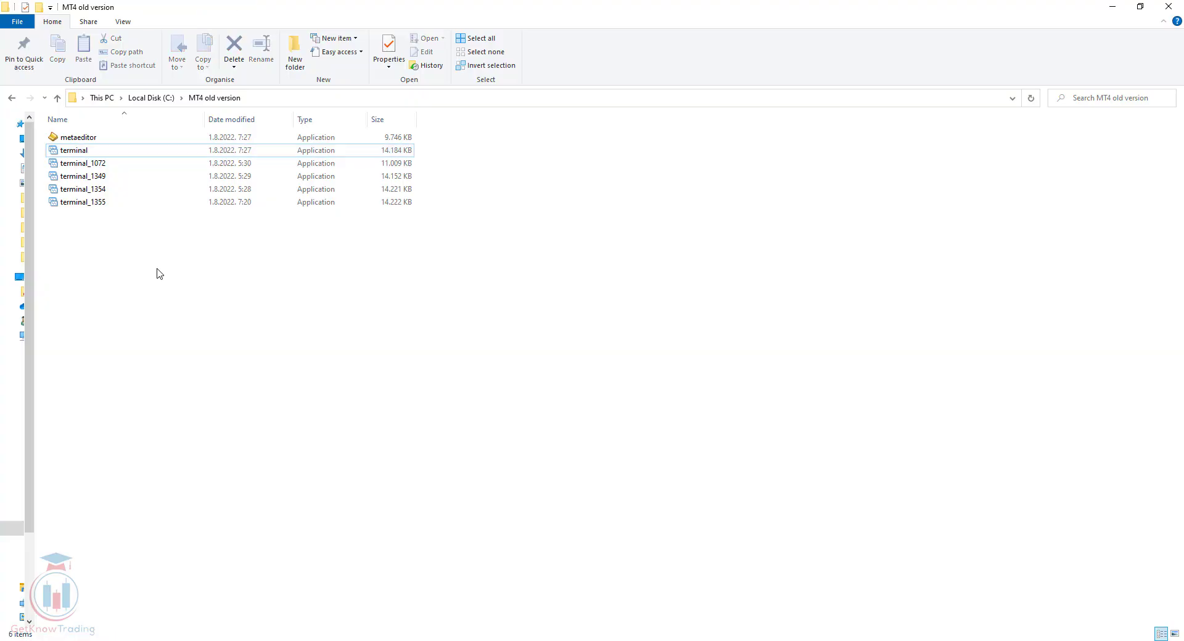
left_click(74, 151)
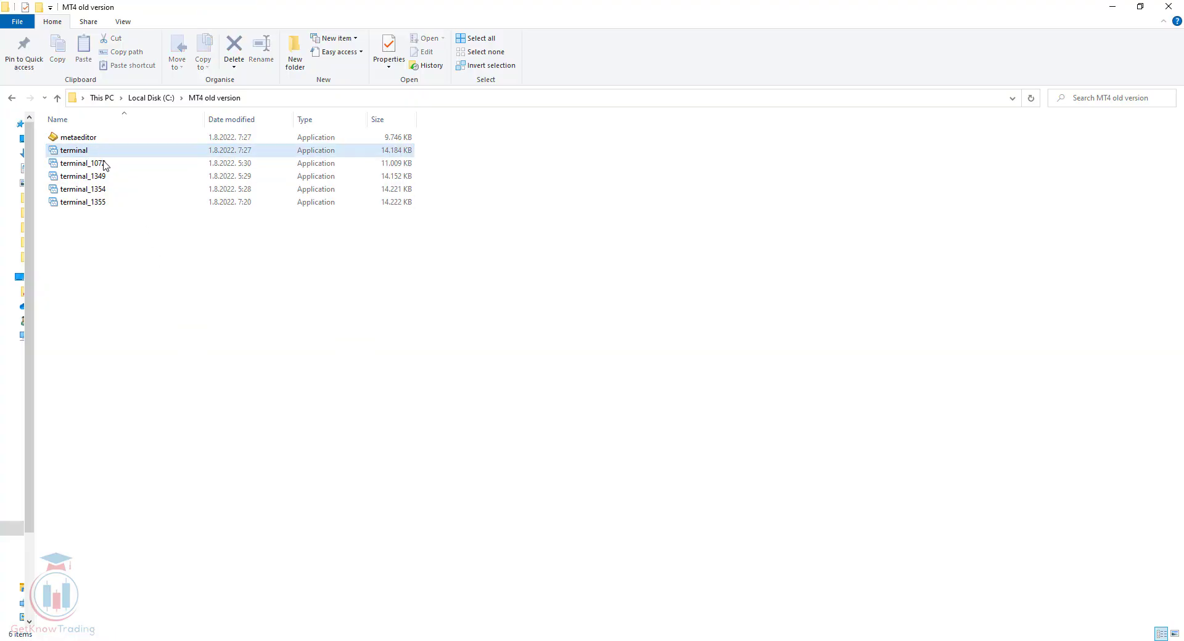
left_click(83, 189)
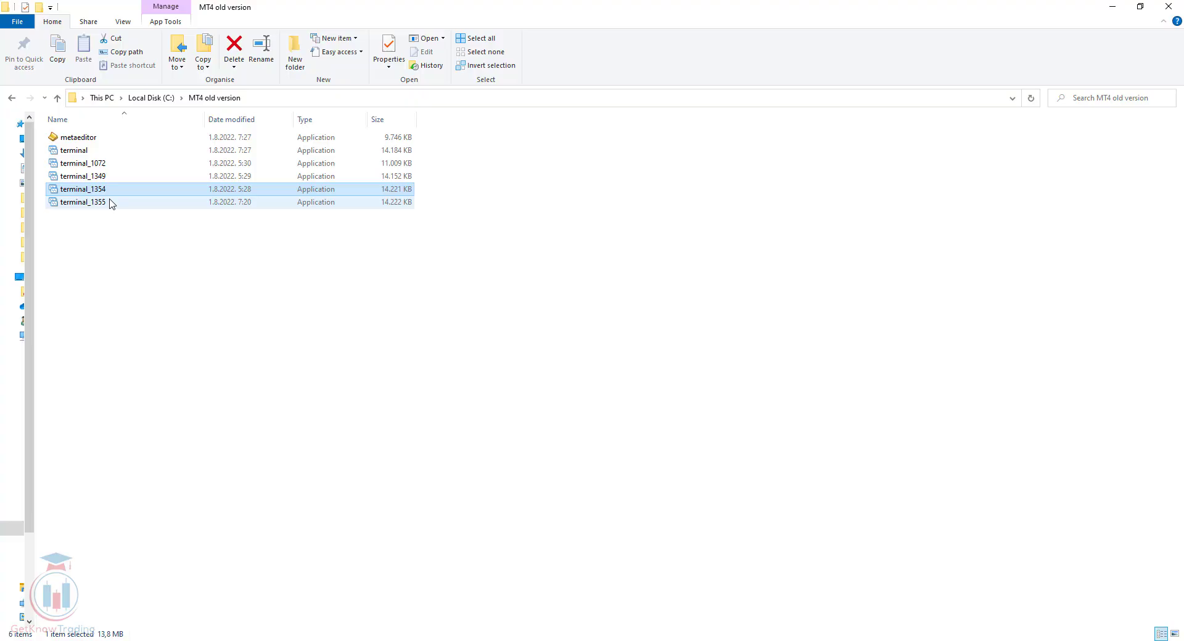
left_click(82, 202)
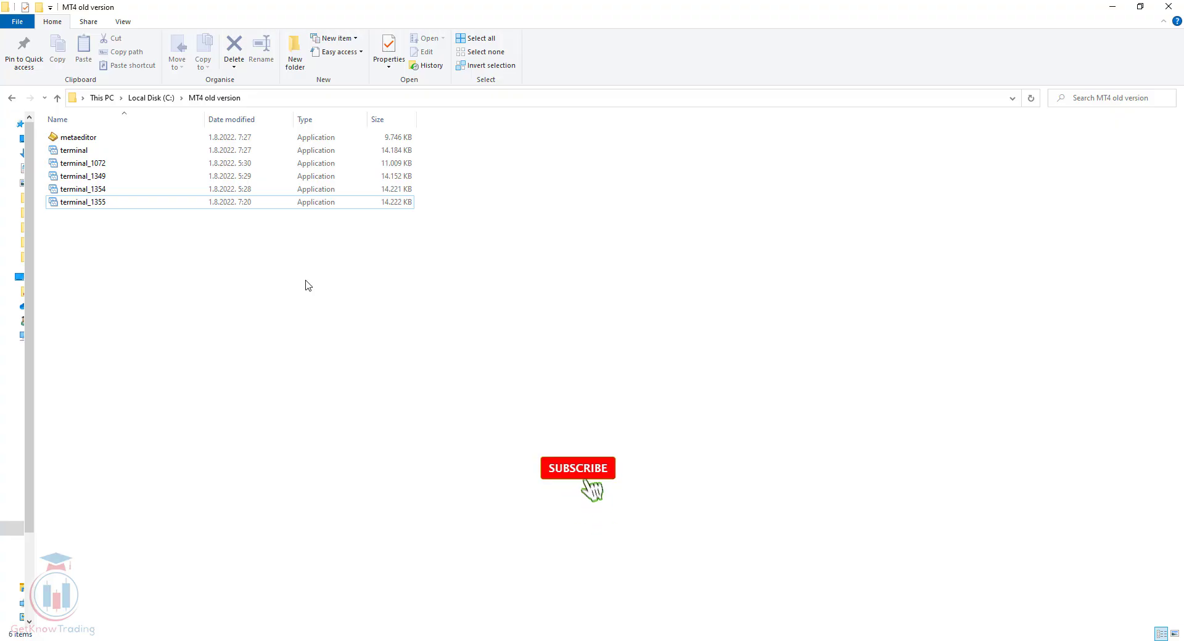
left_click(577, 468)
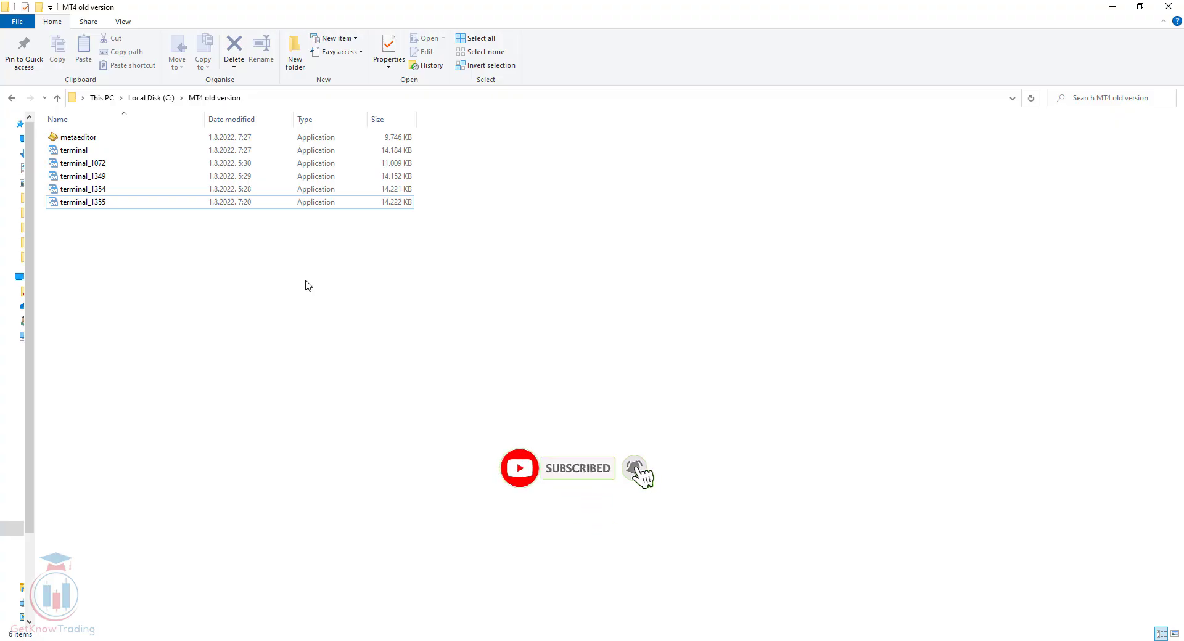